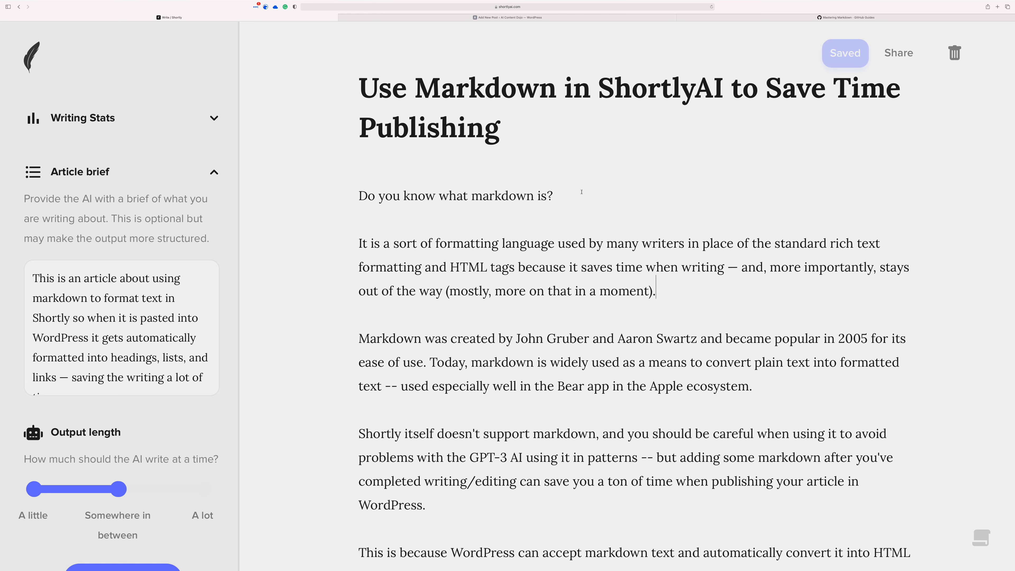
pyautogui.moveTo(580, 202)
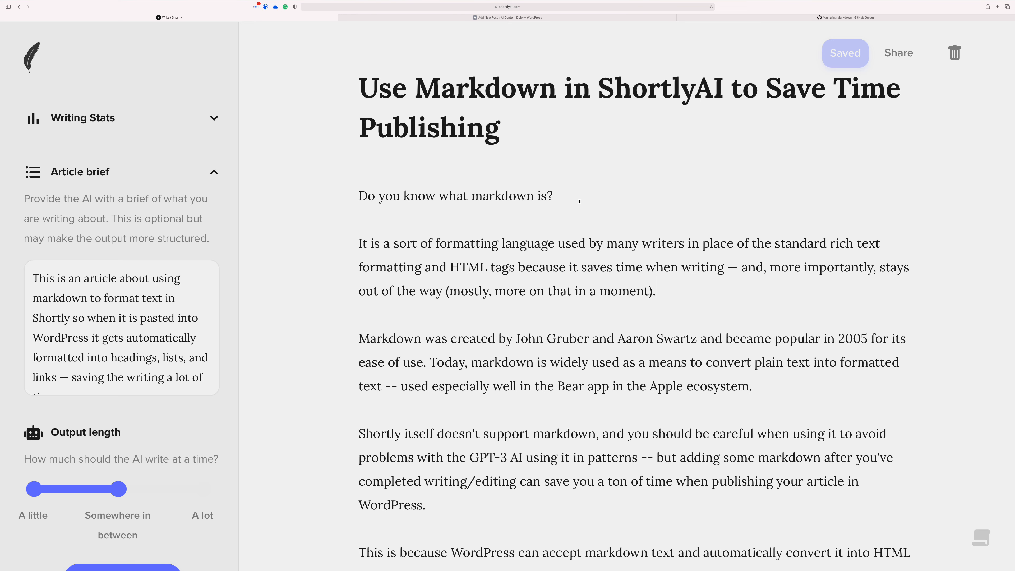
# Review the article down to the markdown link example and select the link's web address.
pyautogui.scroll(-3)
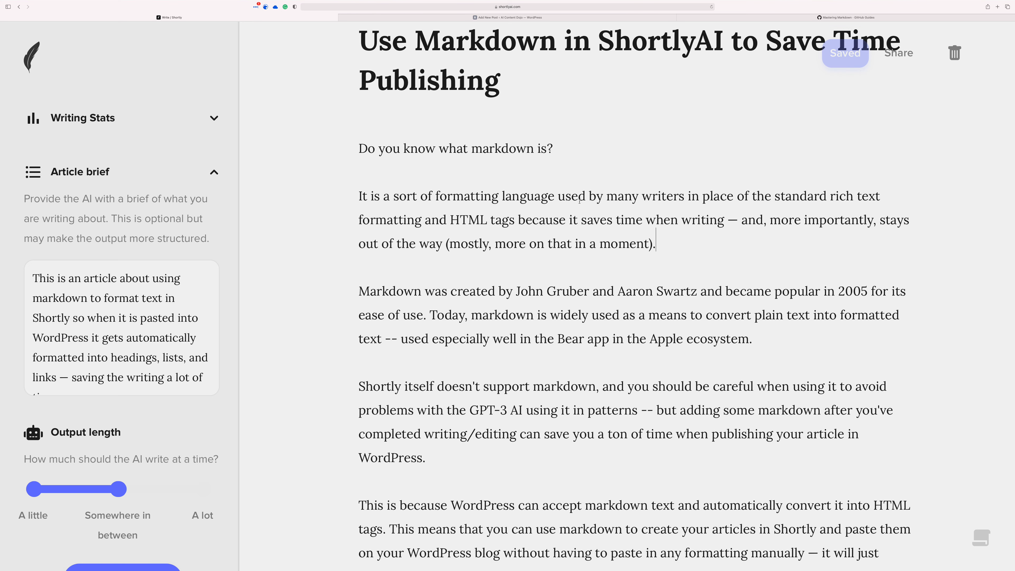
pyautogui.scroll(-3)
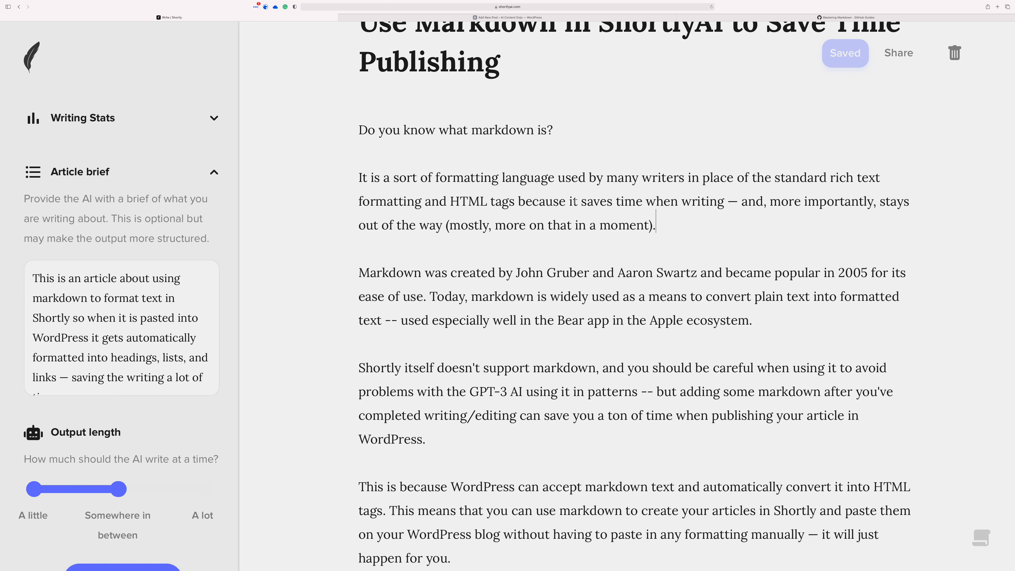
pyautogui.scroll(-3)
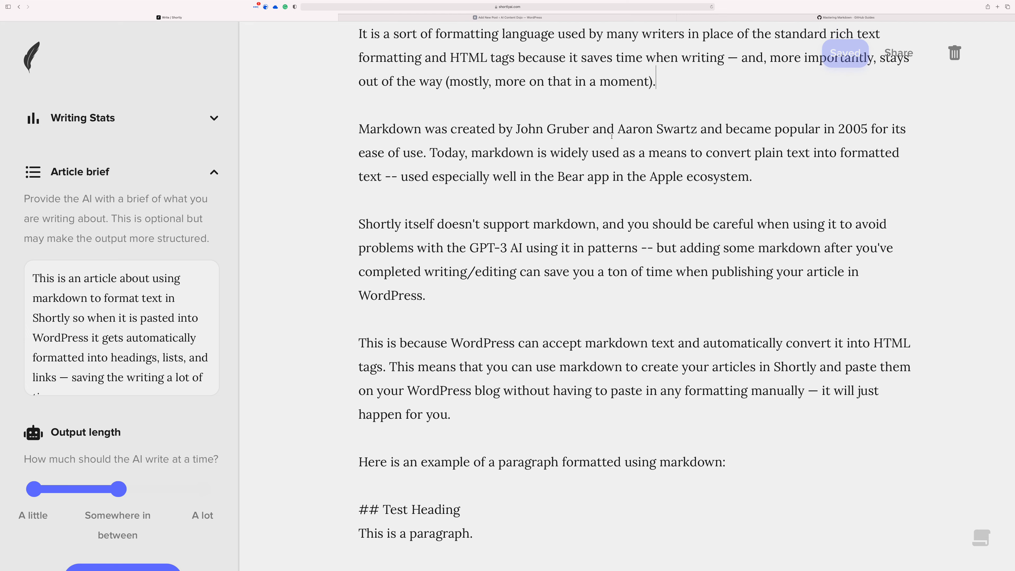
pyautogui.scroll(-3)
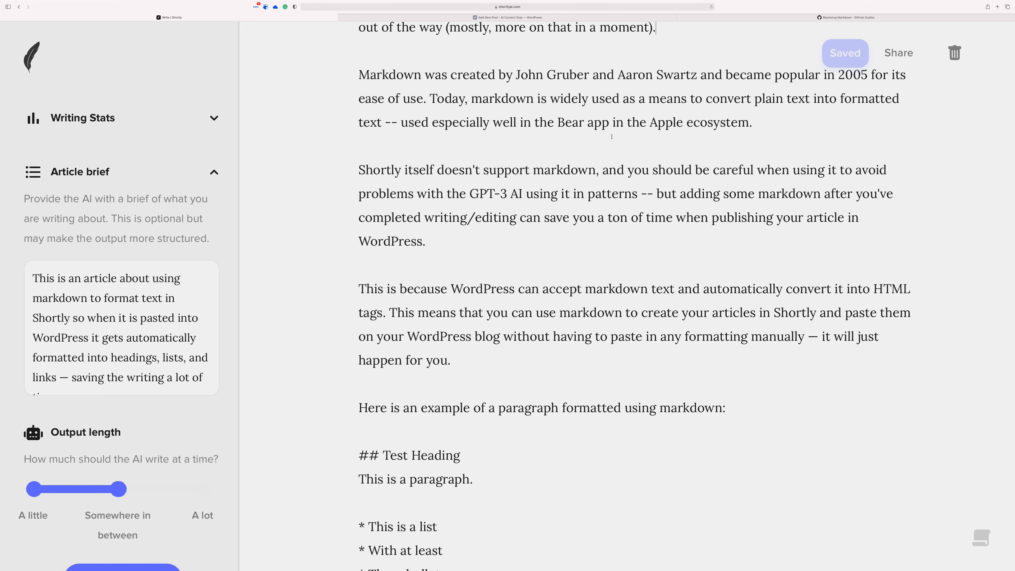
pyautogui.scroll(-3)
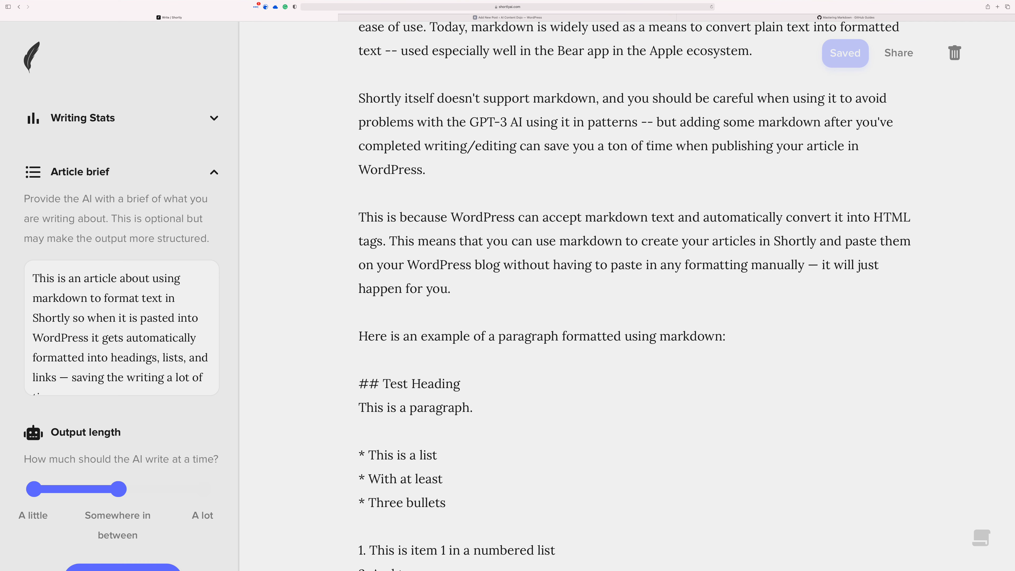
pyautogui.scroll(-3)
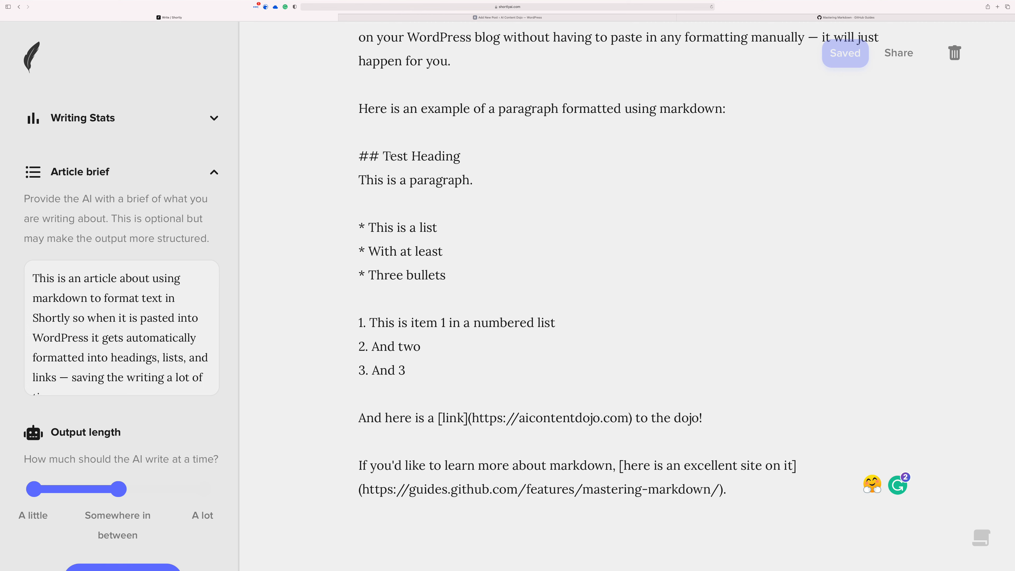
pyautogui.click(358, 155)
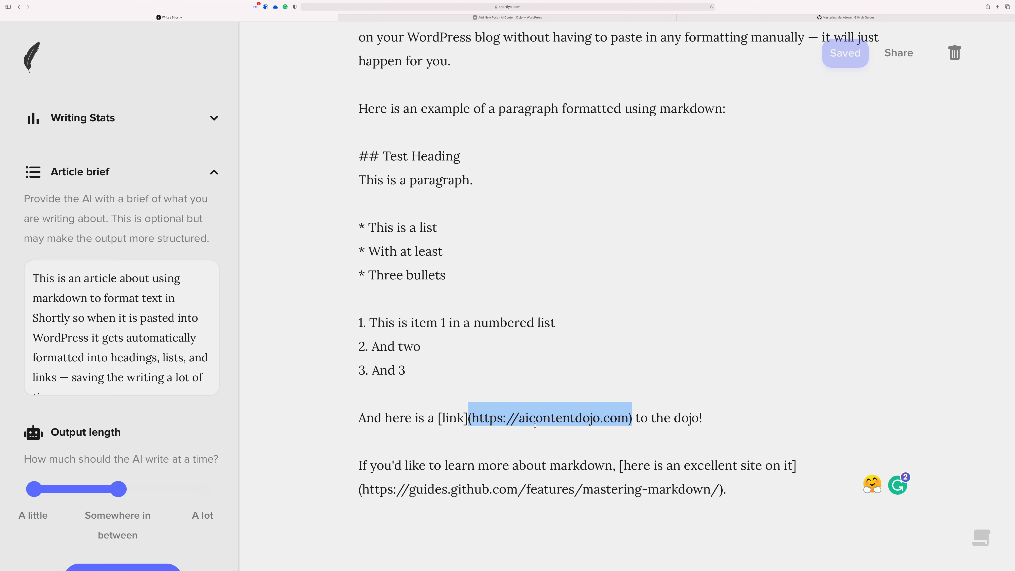
pyautogui.moveTo(611, 439)
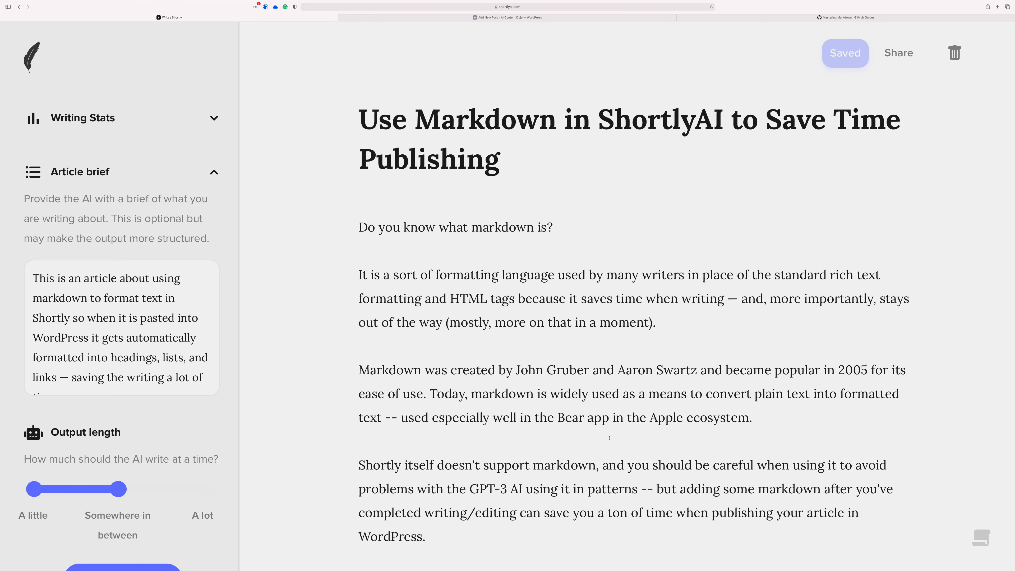
# Accept Grammarly's readability and wordiness fixes for the intro, then dismiss the suggestions panel.
pyautogui.scroll(-3)
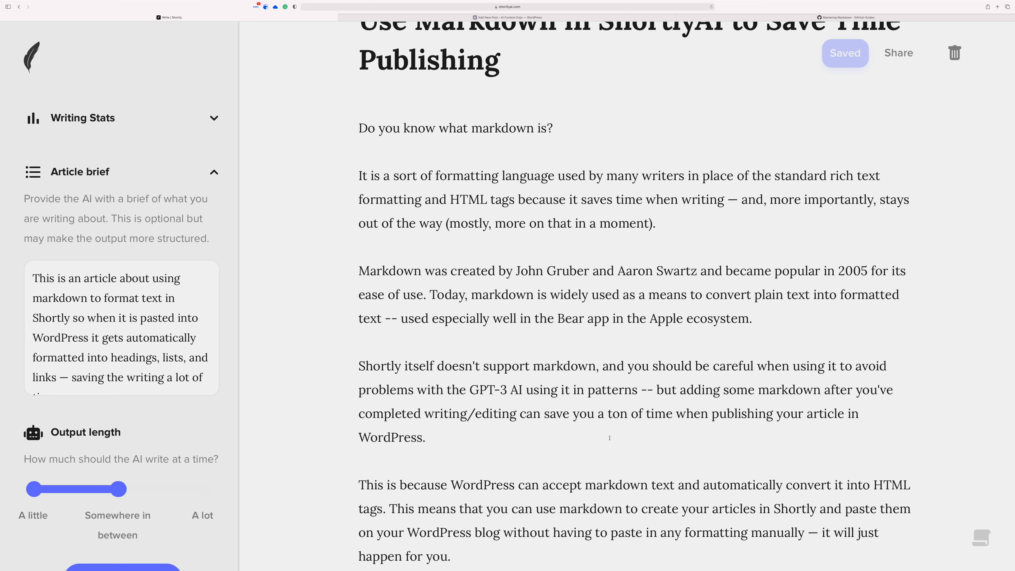
pyautogui.scroll(-3)
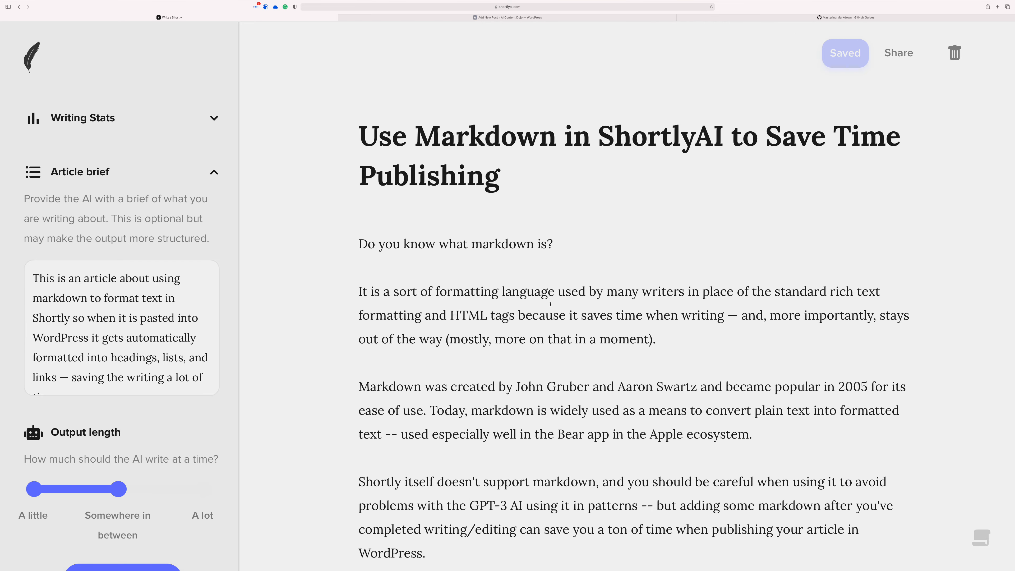
pyautogui.scroll(-3)
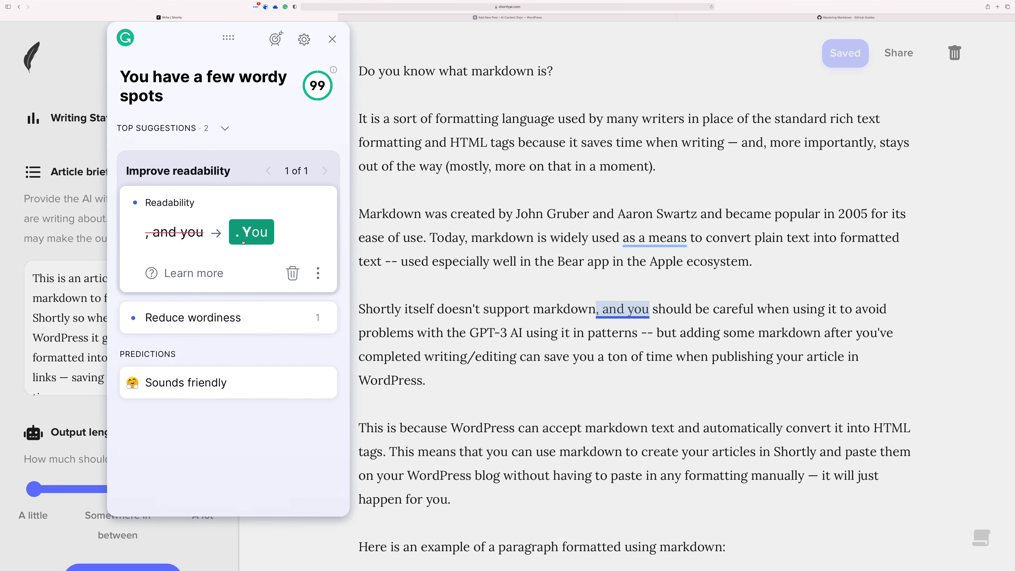
pyautogui.click(251, 232)
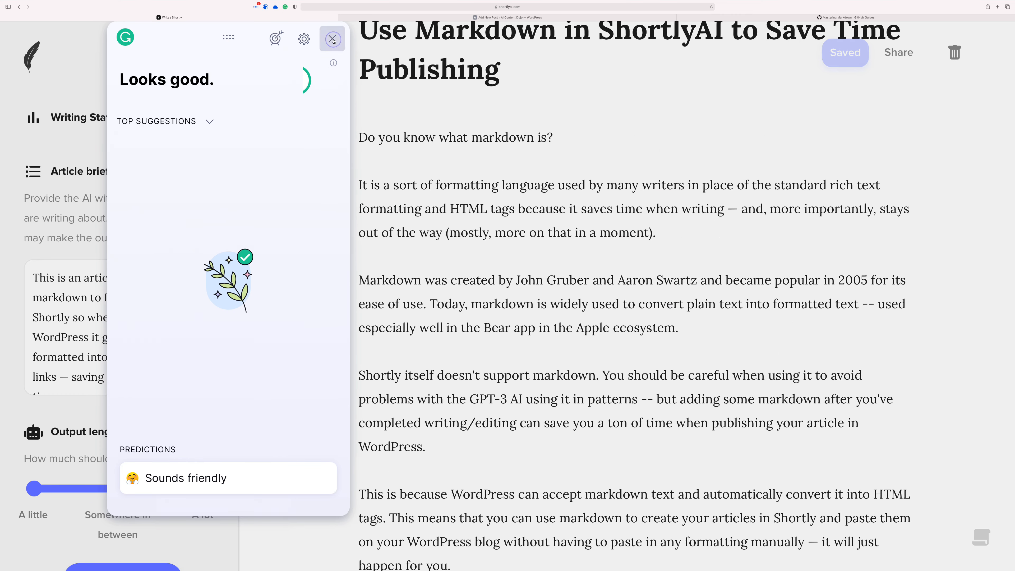
pyautogui.click(332, 39)
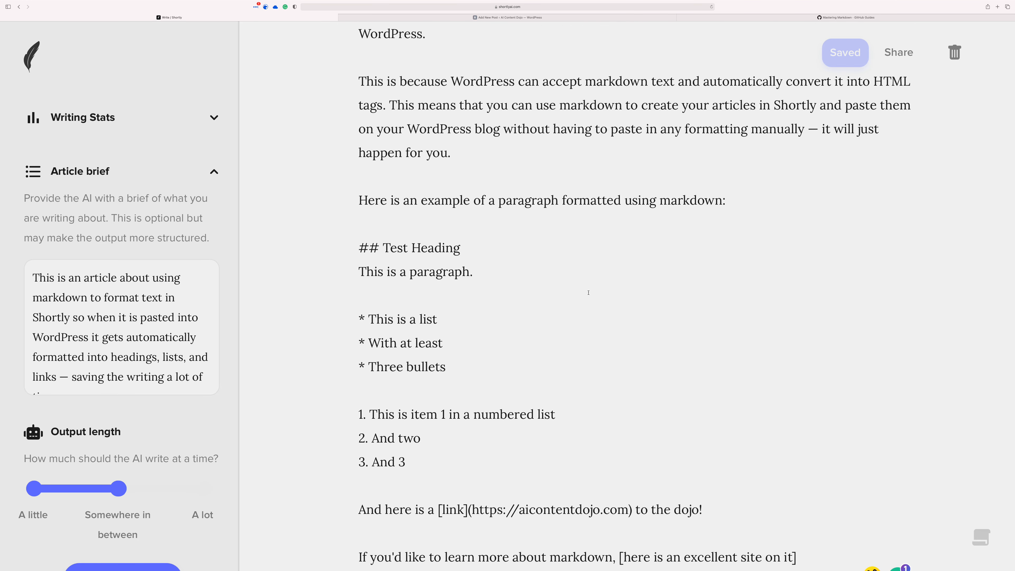
pyautogui.moveTo(581, 297)
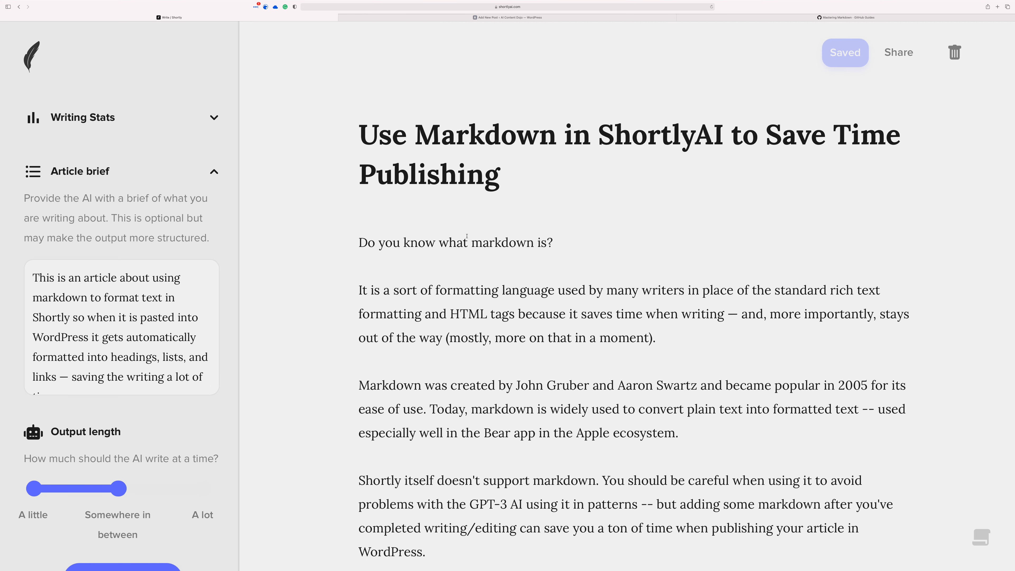
# Select the article body from the opening question to the article's end and copy it.
pyautogui.tripleClick(455, 241)
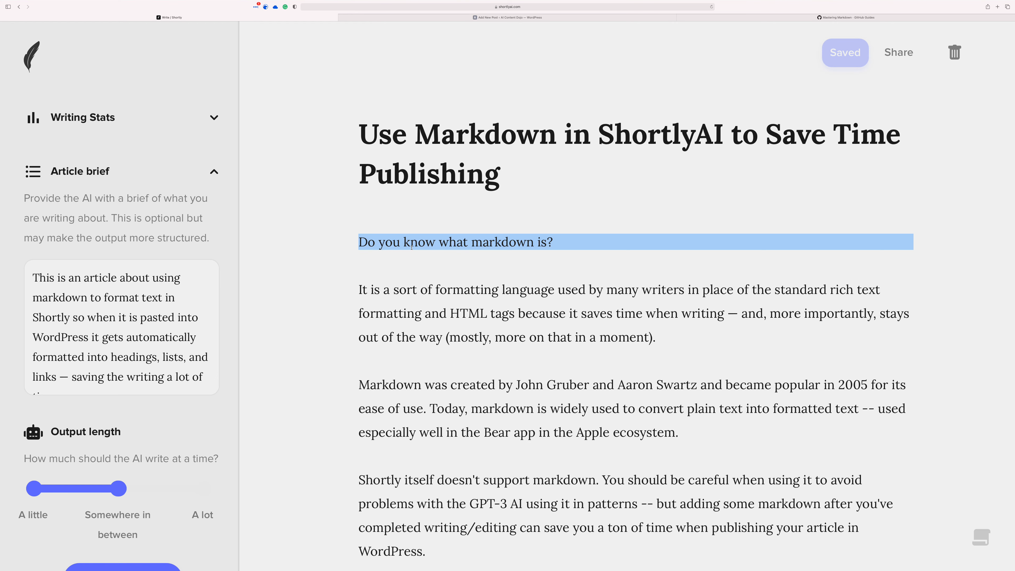
pyautogui.scroll(-3)
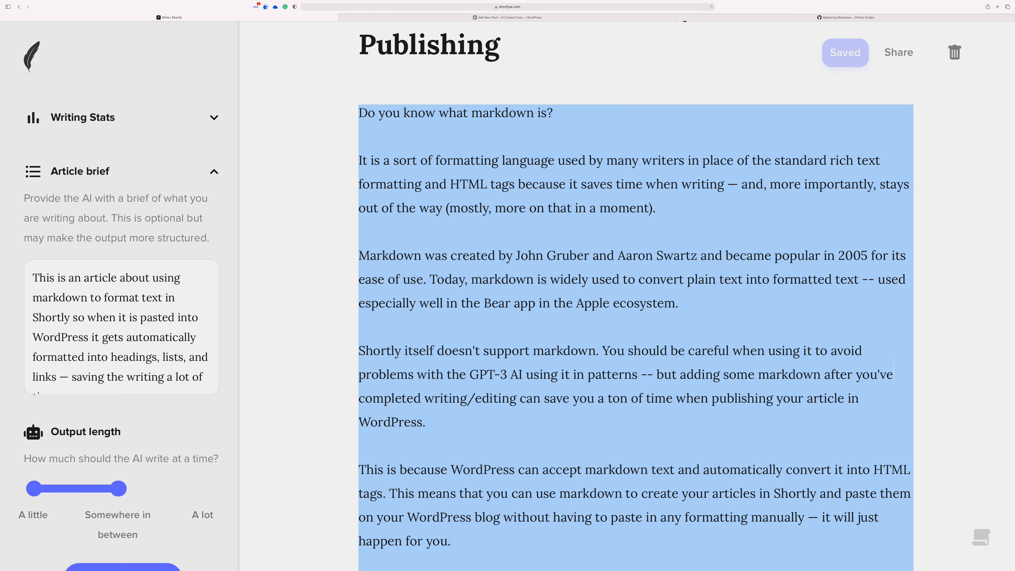
pyautogui.click(508, 17)
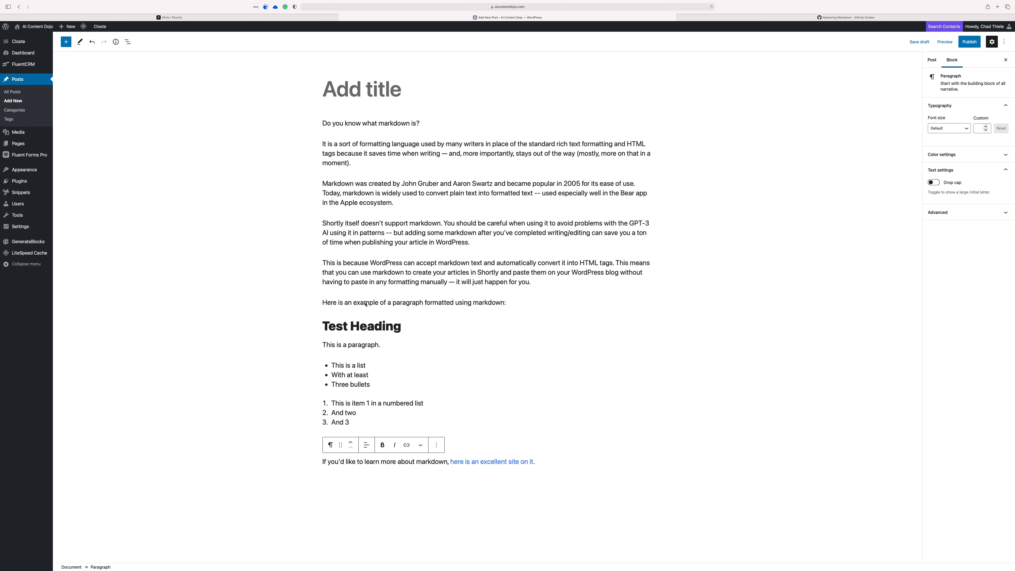
# Leave the pasted WordPress post and return to the ShortlyAI draft.
pyautogui.click(362, 326)
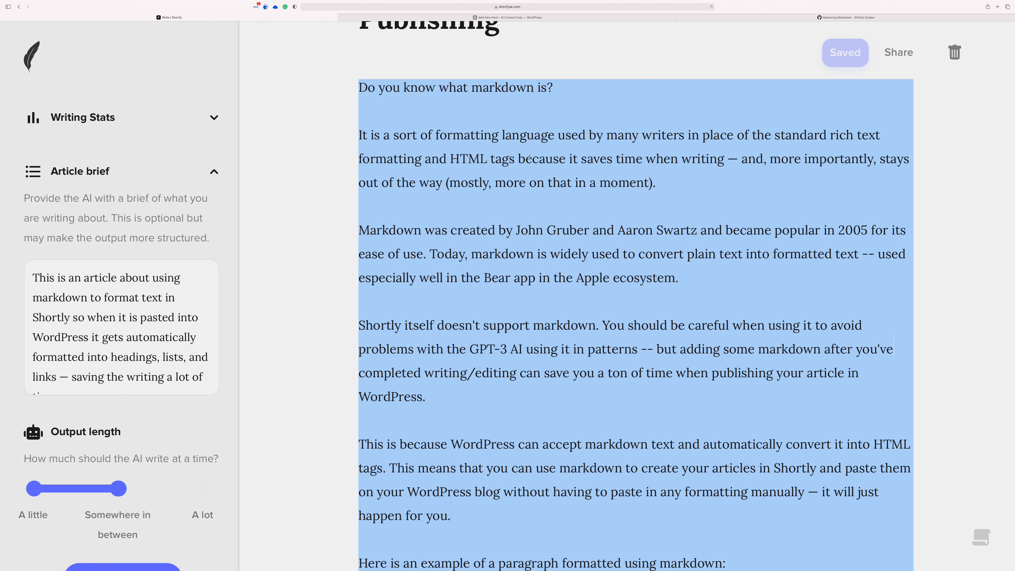
# Wrap 'a sort of formatting language … rich text formatting' in bold markdown asterisks.
pyautogui.click(634, 346)
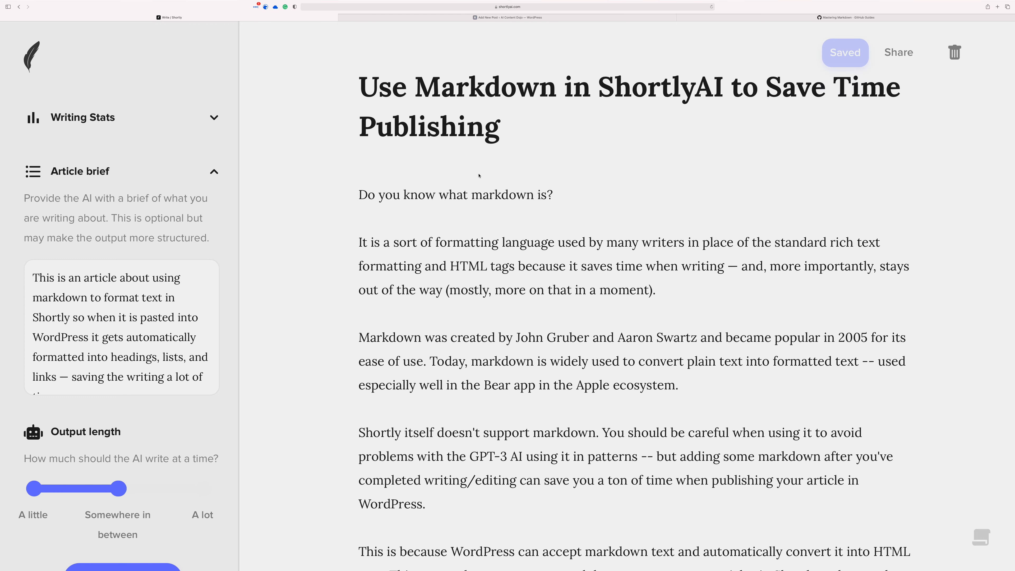
pyautogui.scroll(-3)
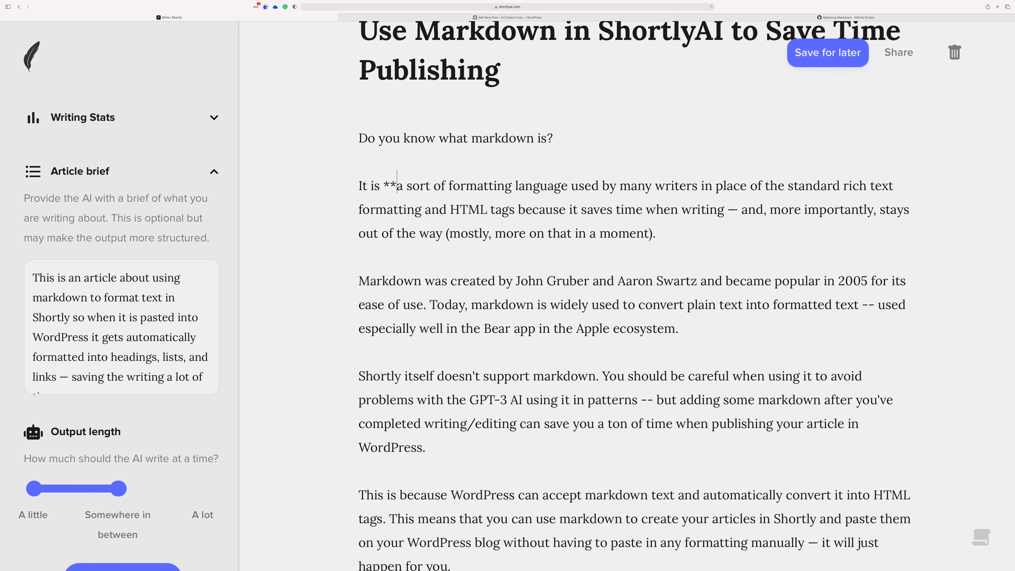
pyautogui.click(828, 52)
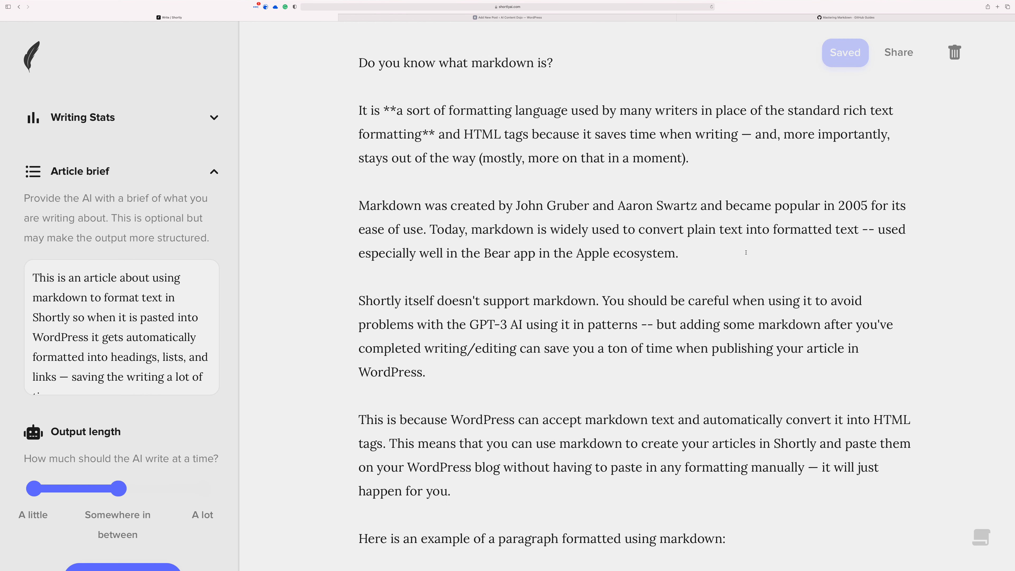
pyautogui.scroll(-3)
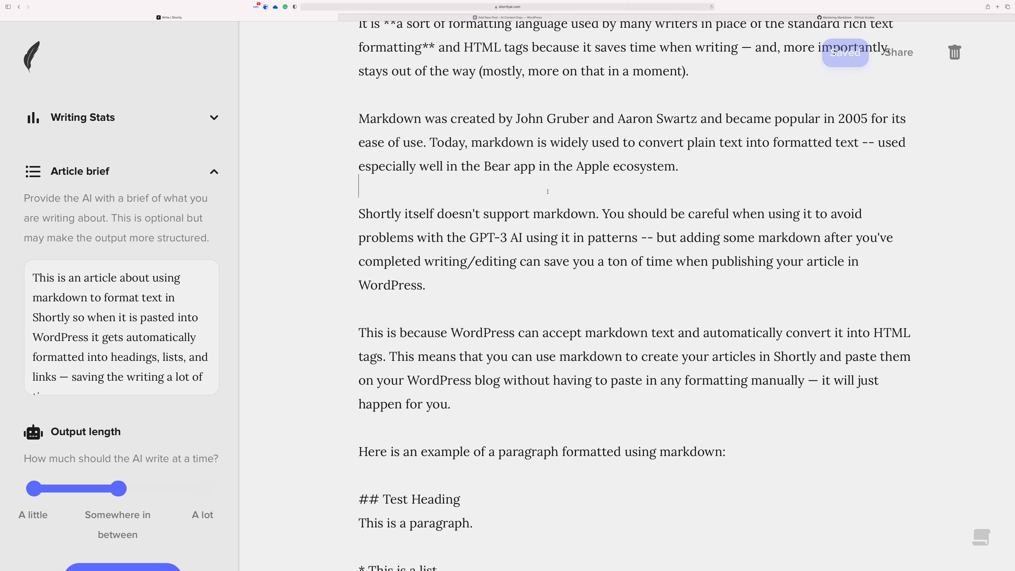
# Add the H2 heading '## Shortly Doesn't Support Markdown but...' above its paragraph.
pyautogui.write('## SHo')
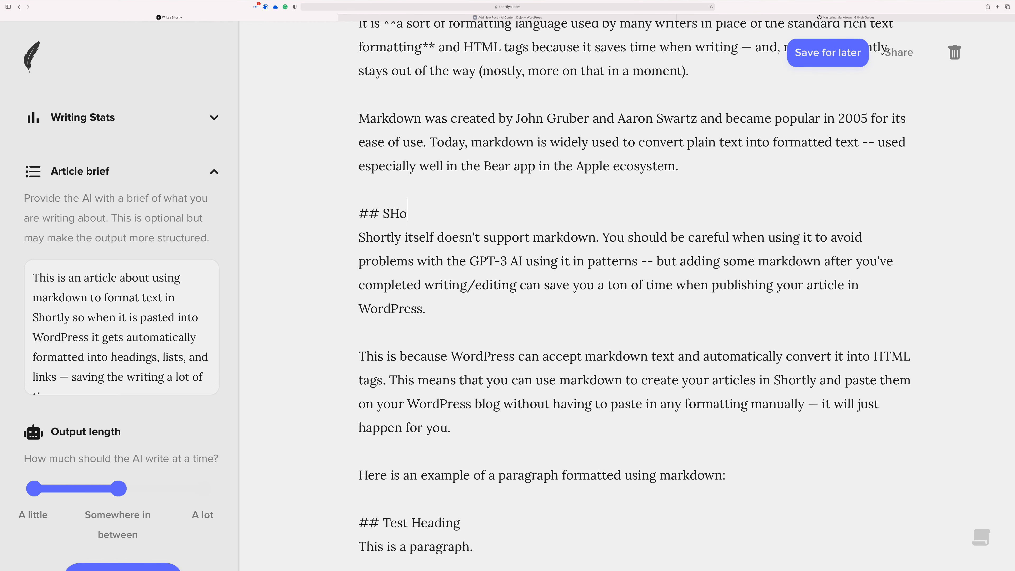
pyautogui.write("rtly Doesn't")
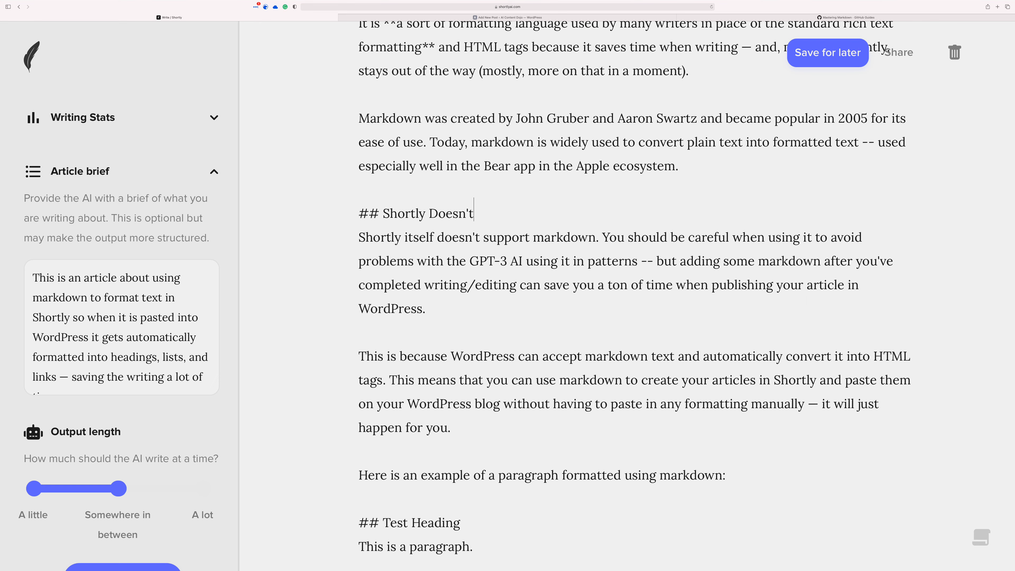
pyautogui.write('Support Mar')
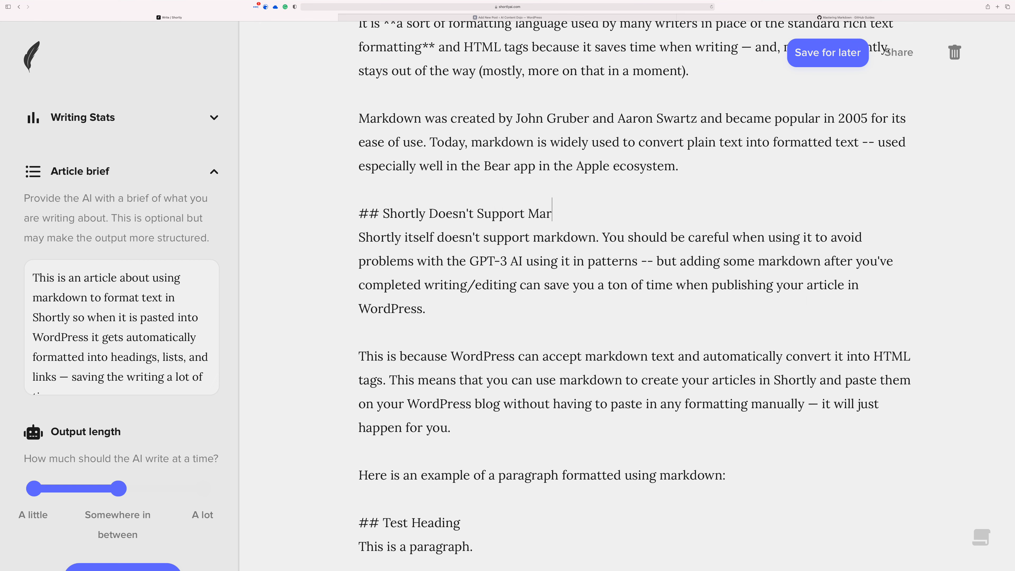
pyautogui.write('kdo')
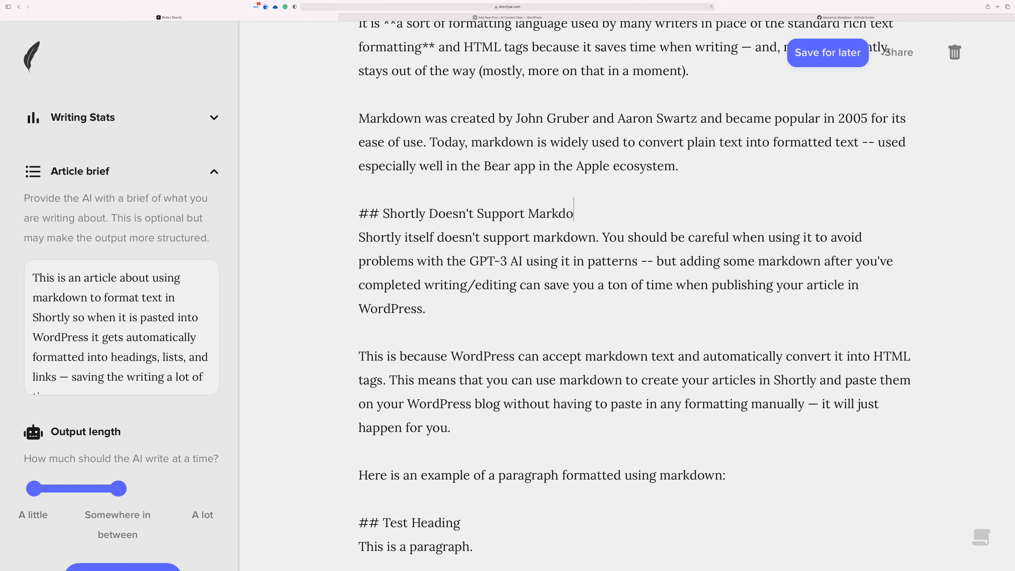
pyautogui.write('wn but...')
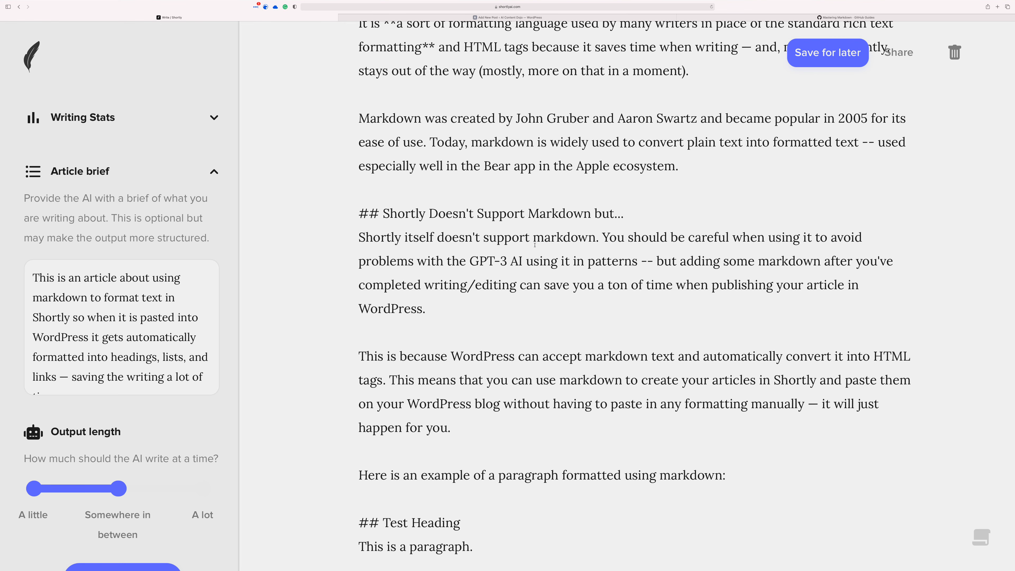
# Add the H2 heading '## WordPress Accepts Markdown' above the WordPress paragraph.
pyautogui.click(827, 52)
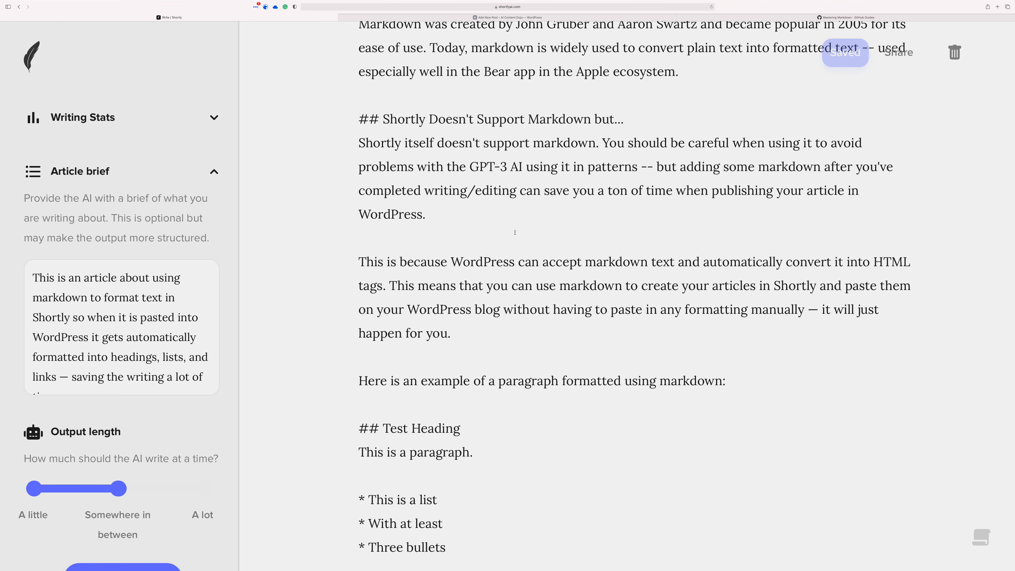
pyautogui.write('## WordPress accep')
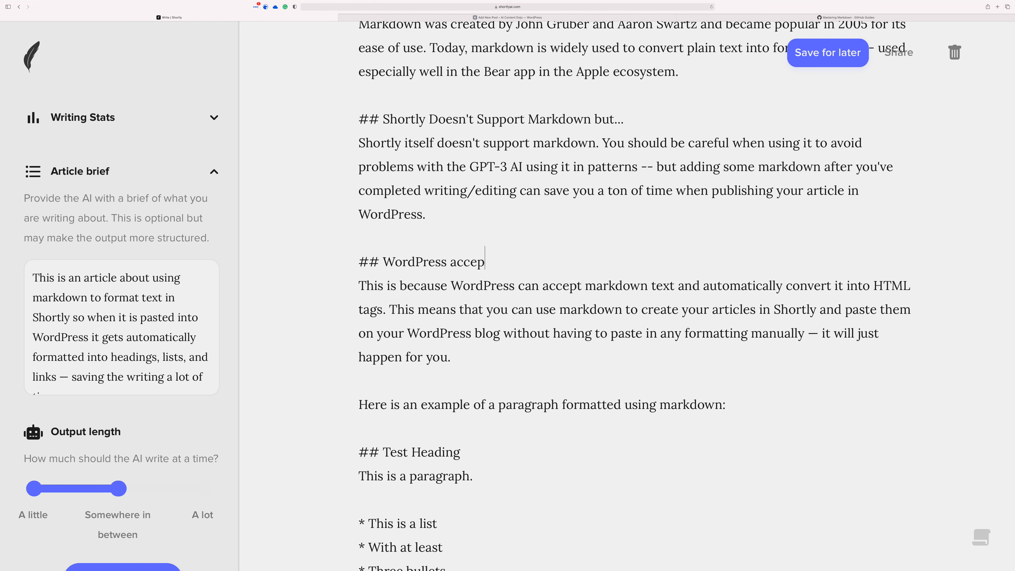
pyautogui.press('Backspace')
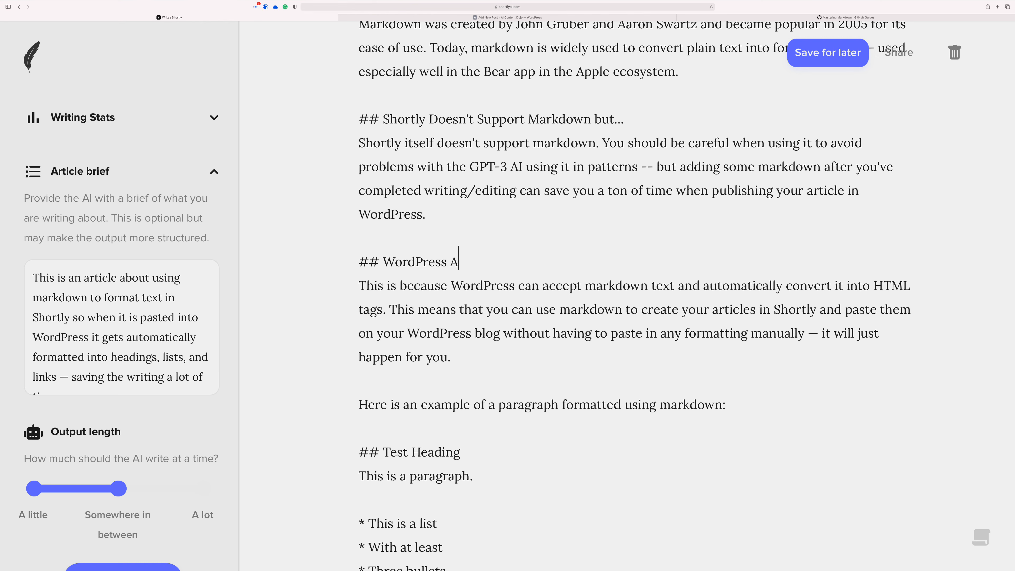
pyautogui.write('ccept s')
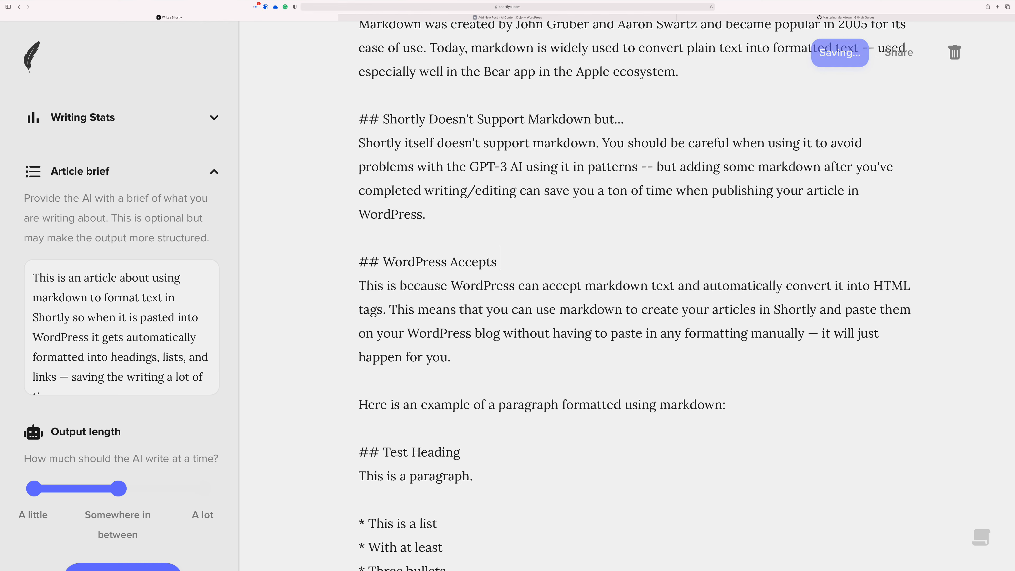
pyautogui.write('Markdown')
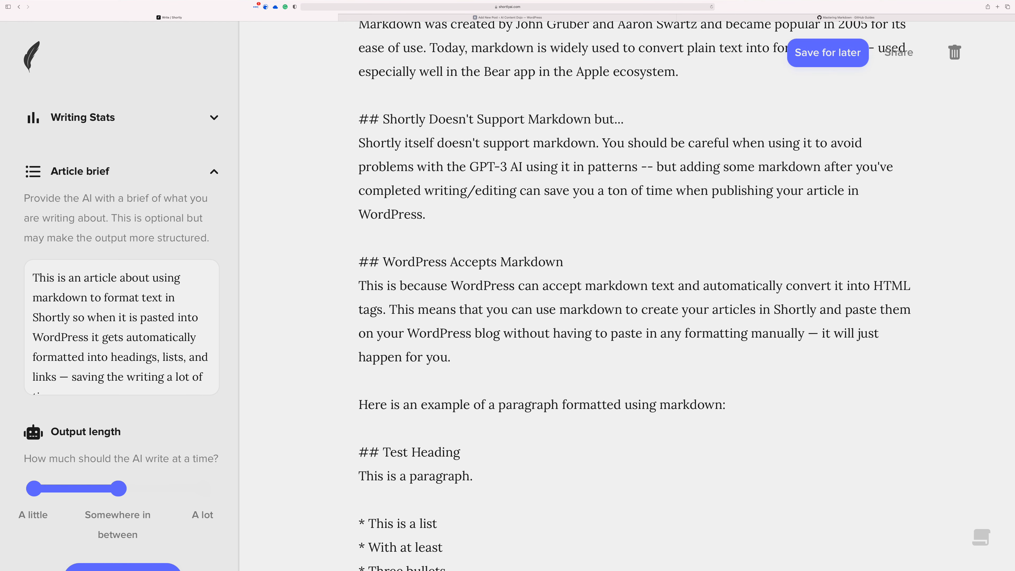
# Add '## Examples of Markdown' above the examples and make Test Heading a level-three heading.
pyautogui.click(827, 53)
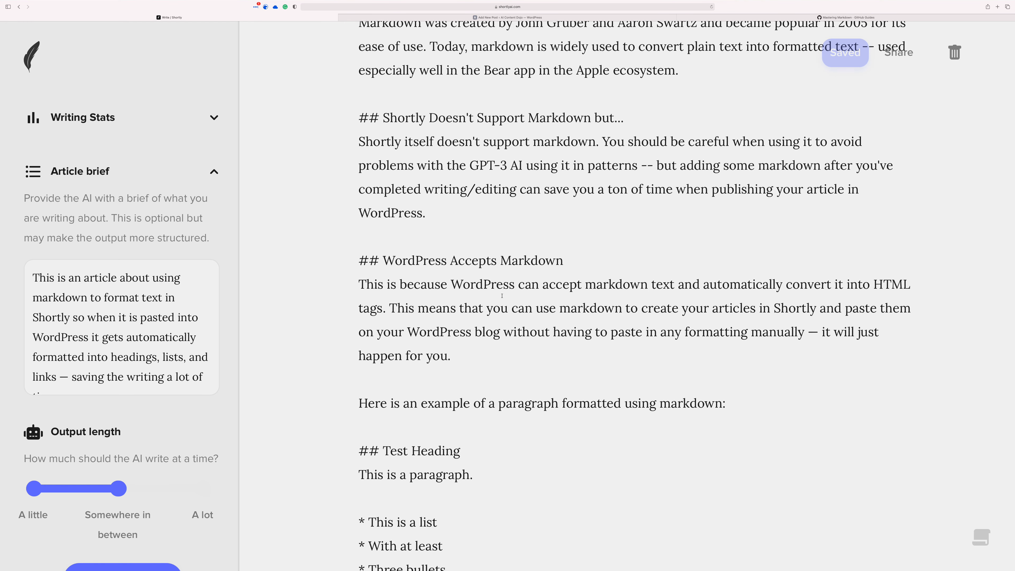
pyautogui.write('#')
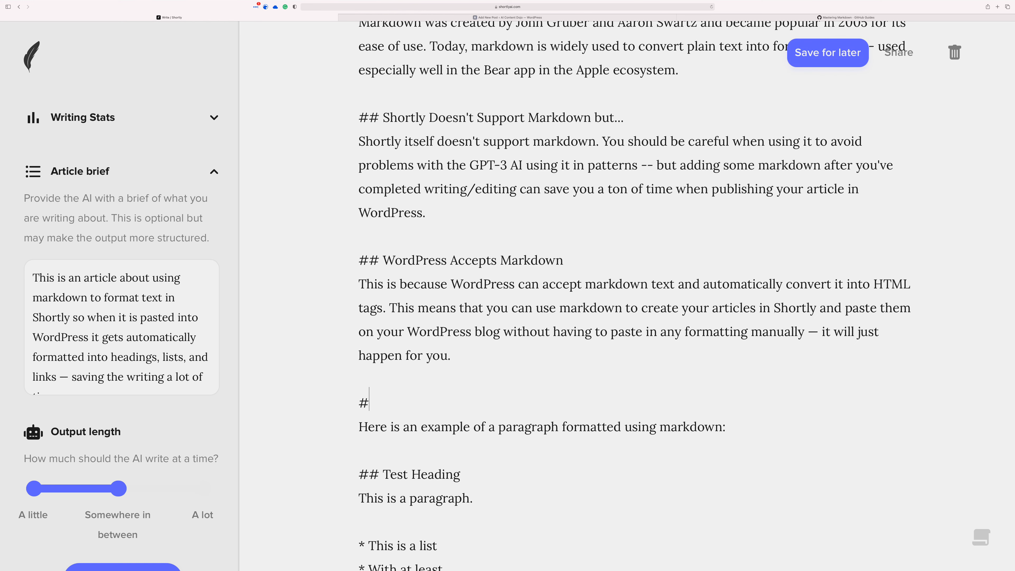
pyautogui.write('# Examples of Ma')
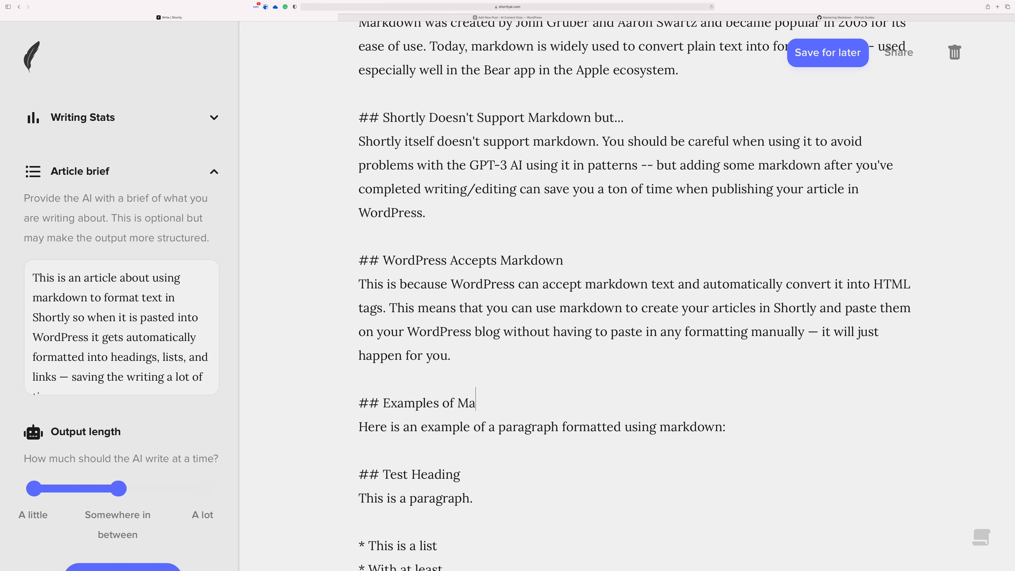
pyautogui.write('rkdown')
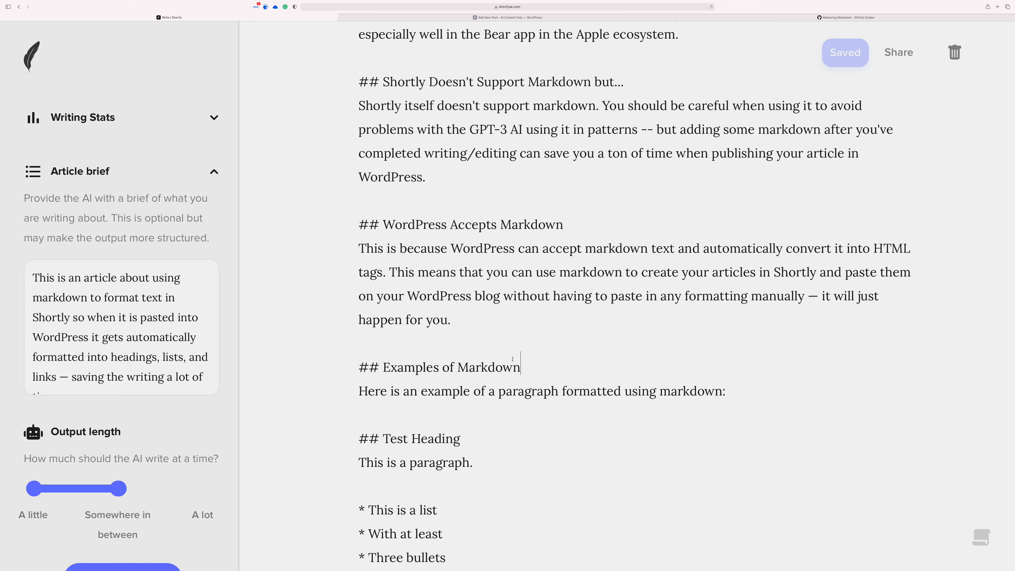
pyautogui.scroll(-3)
pyautogui.write('#')
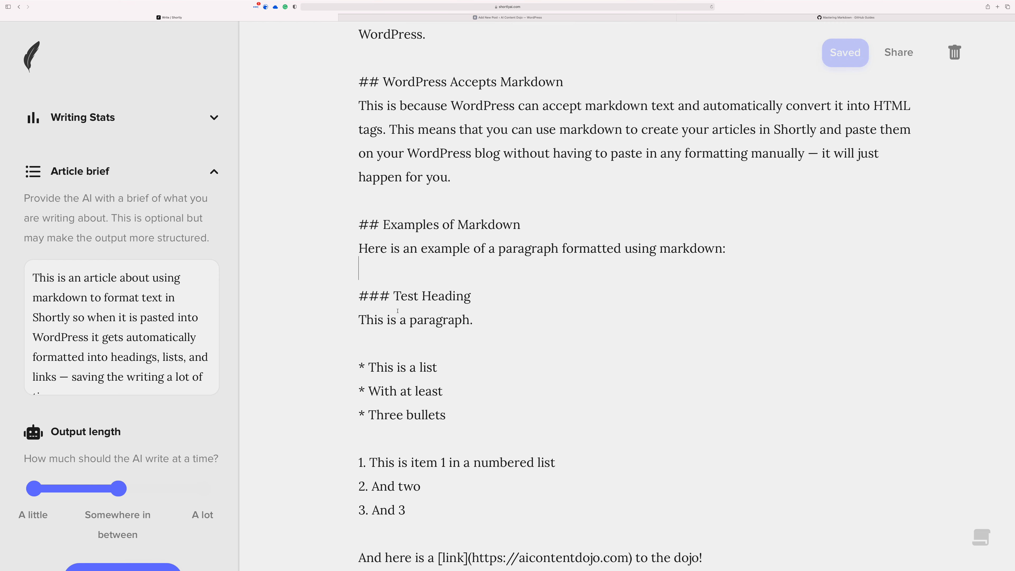
pyautogui.scroll(-3)
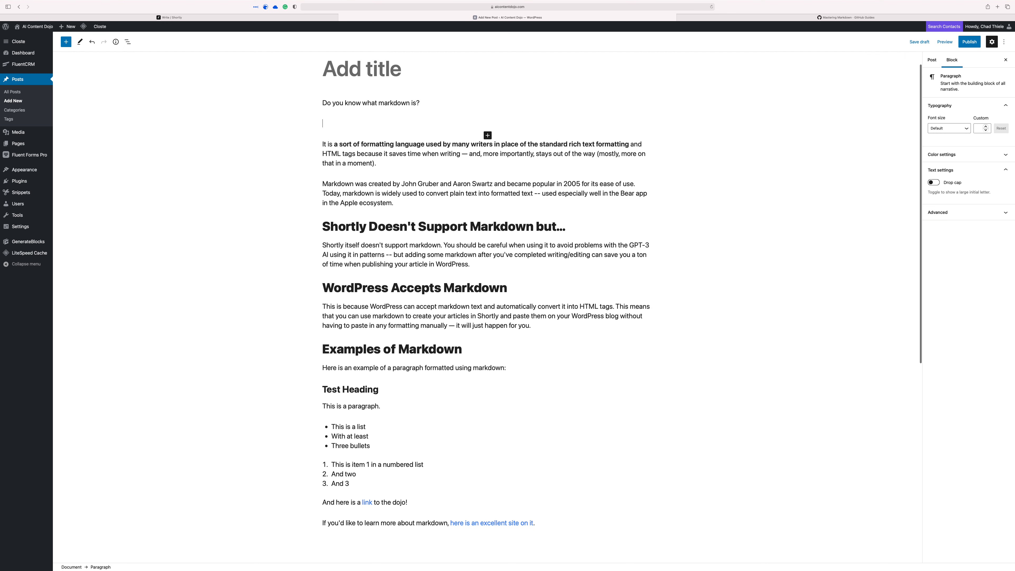
# Try inserting a Table of Contents block via '/conte' in WordPress, then return to the ShortlyAI article.
pyautogui.write('/conte')
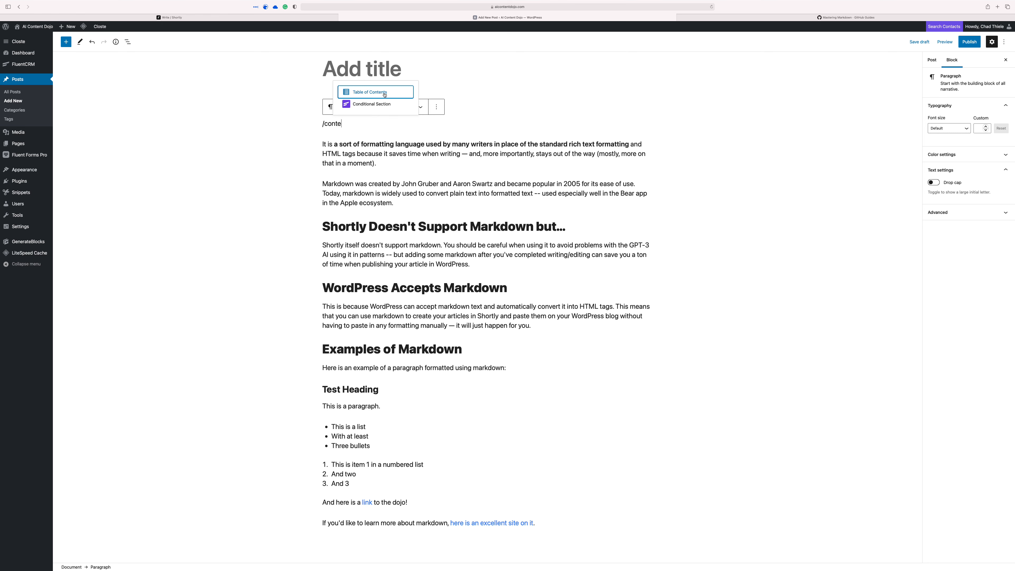
pyautogui.click(370, 92)
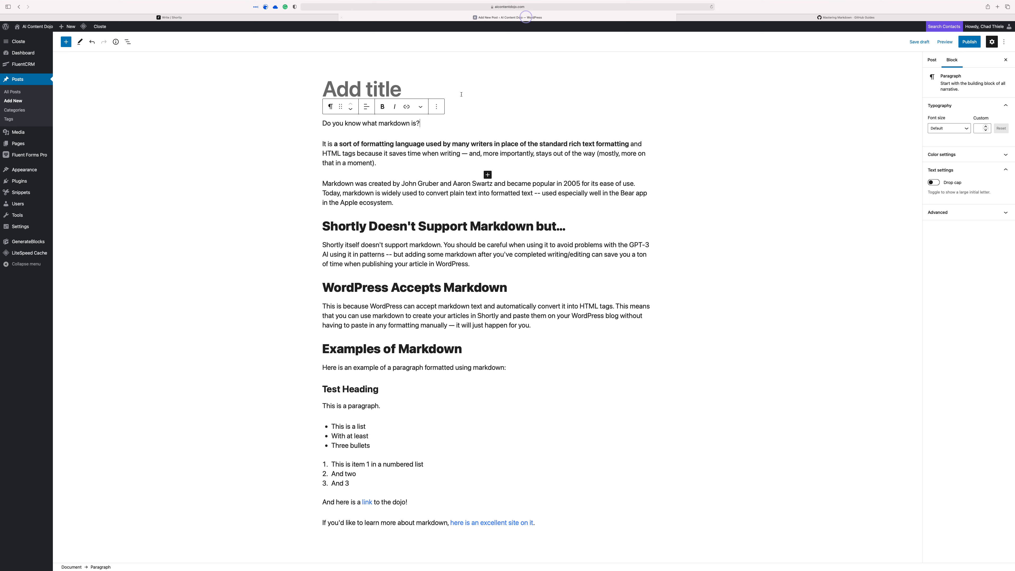
pyautogui.click(170, 17)
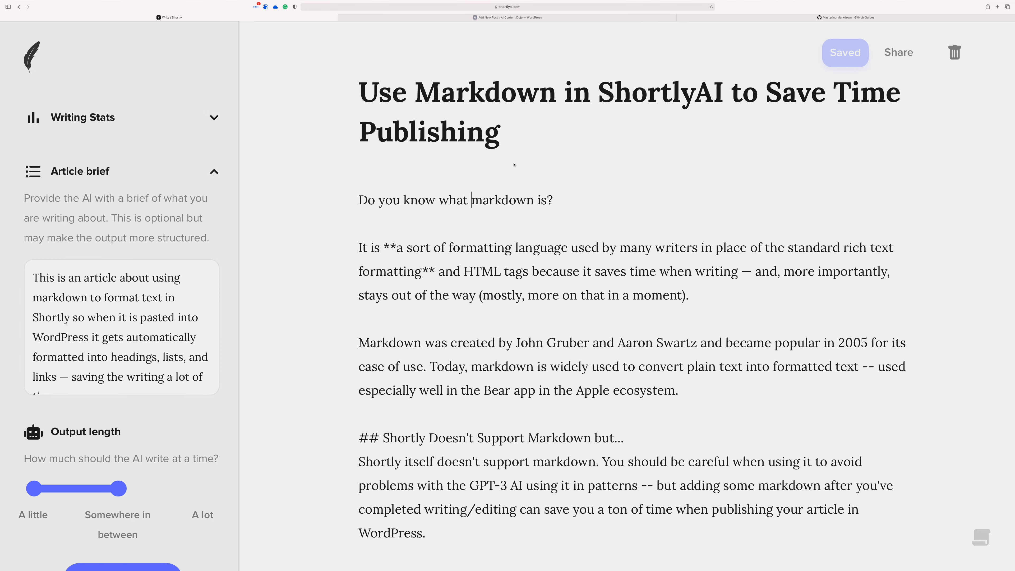
# After the opening question, start a '/con' Table of Contents block entry.
pyautogui.click(844, 52)
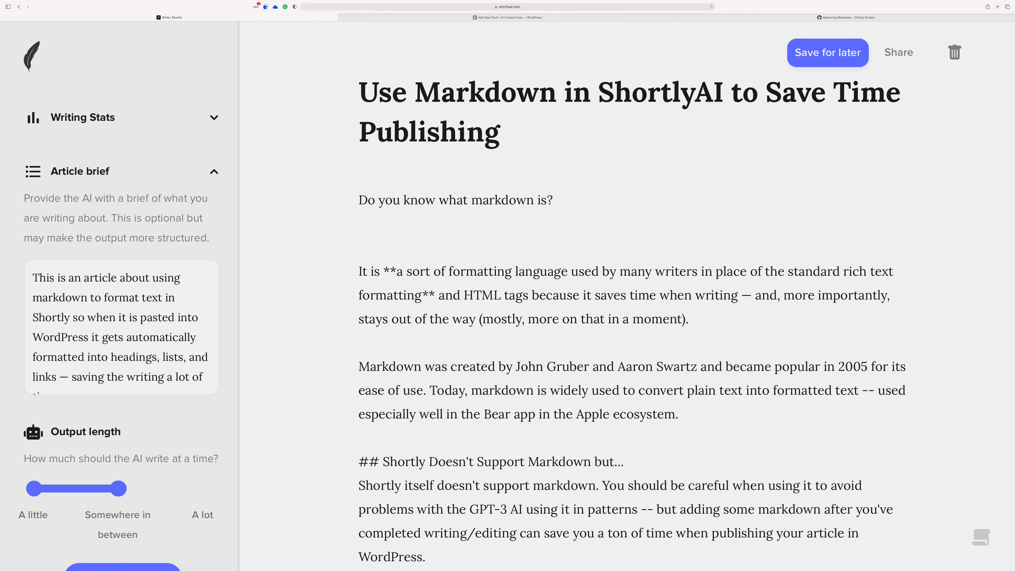
pyautogui.write('/con')
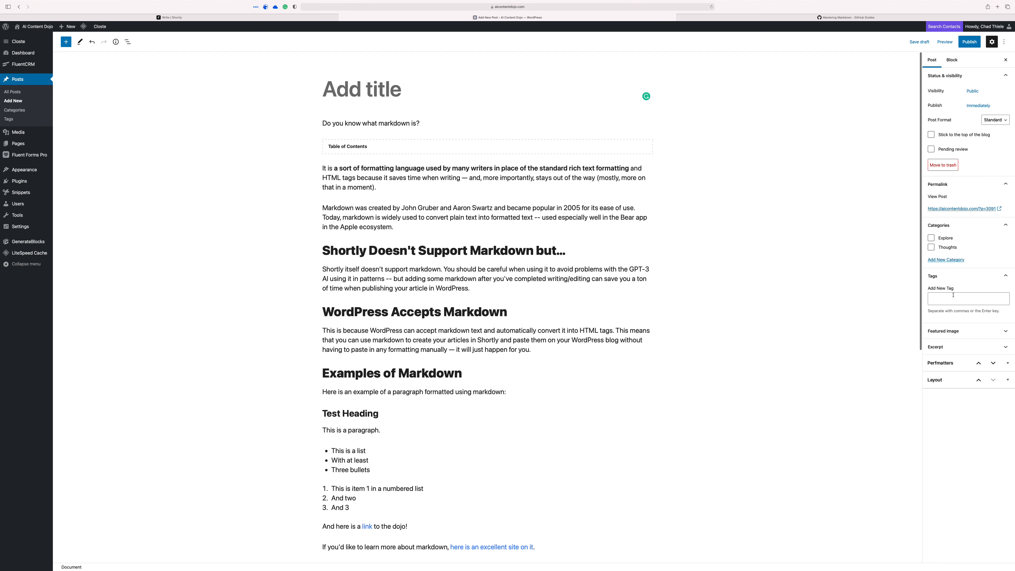
pyautogui.moveTo(410, 231)
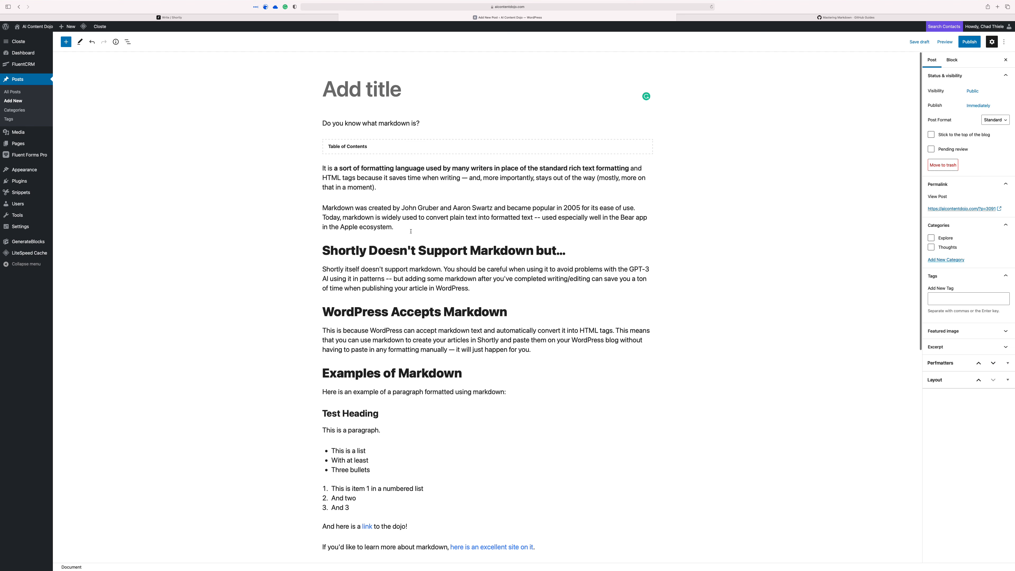